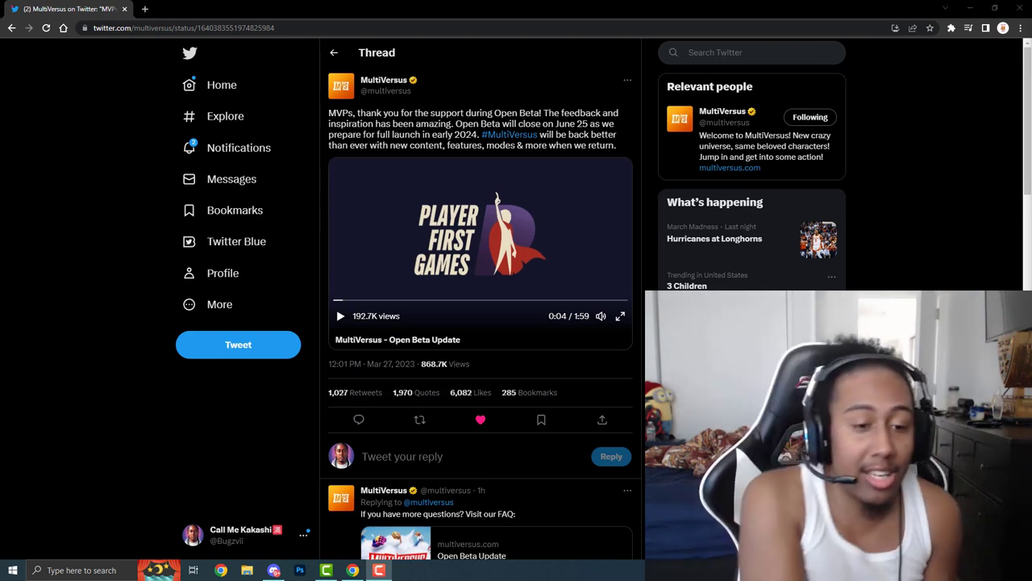
pyautogui.click(419, 419)
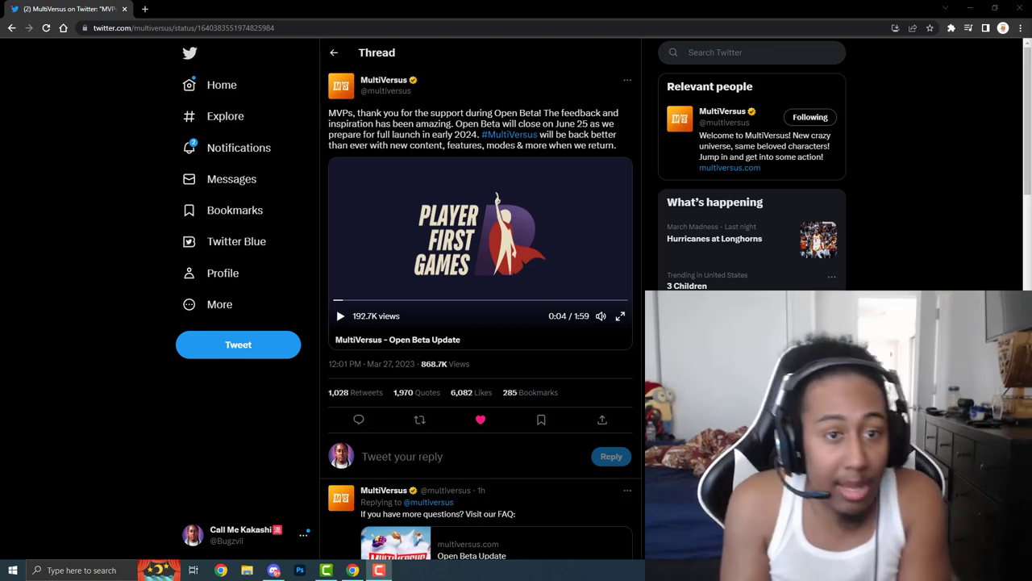